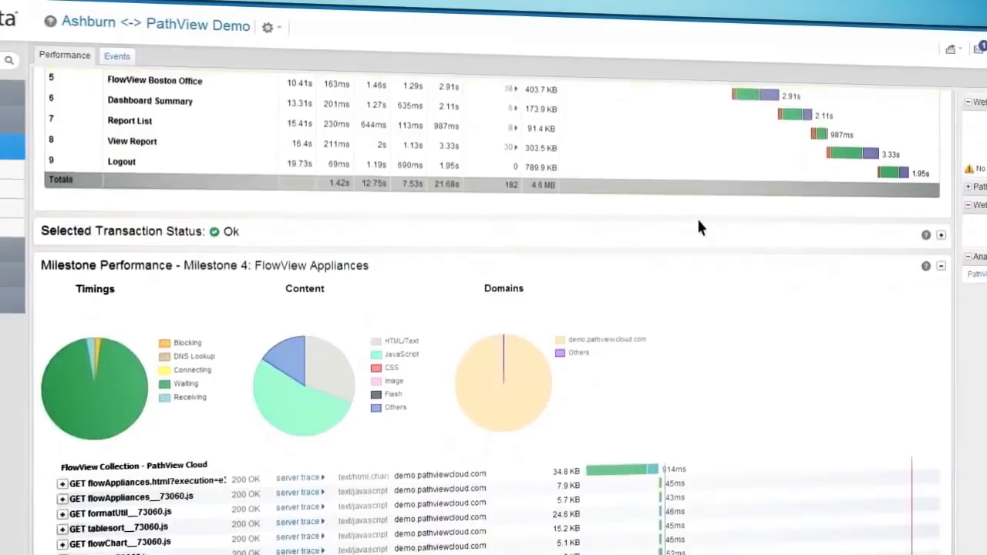
Step: Scroll to the FlowView Collection request list and open a request's server trace in TraceView
scroll("down", 3)
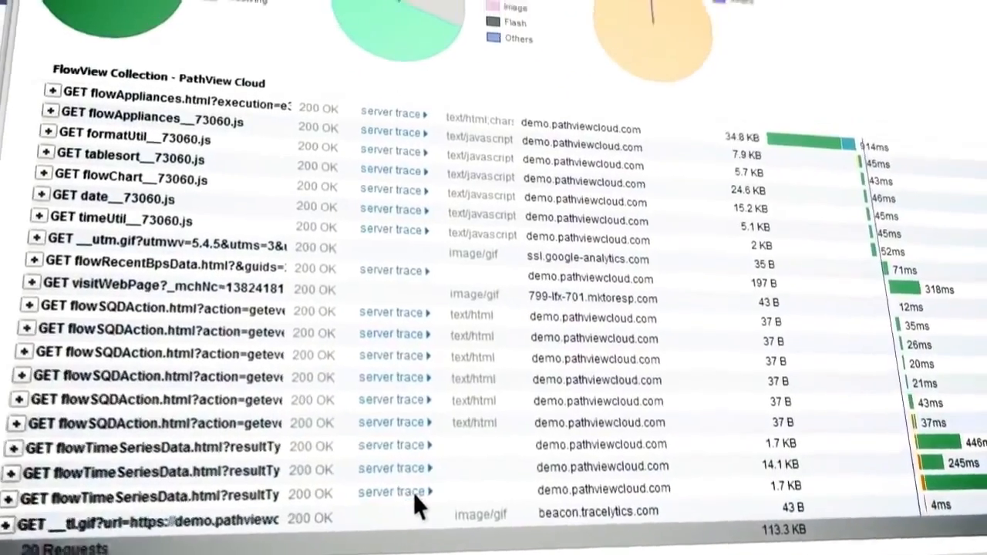
left_click(392, 492)
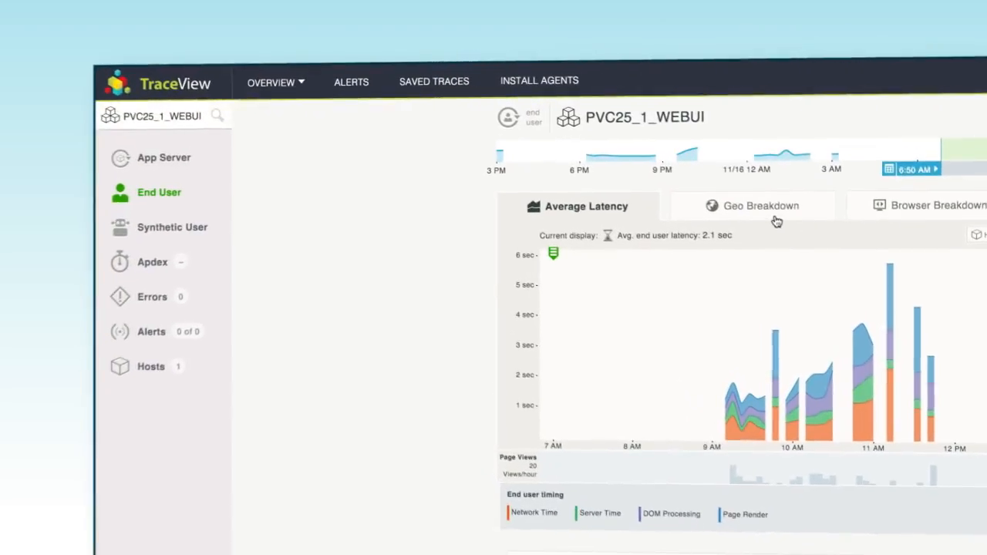
Step: View the US geographic latency breakdown, then the browser split: Chrome 79%, Firefox 14%
left_click(754, 205)
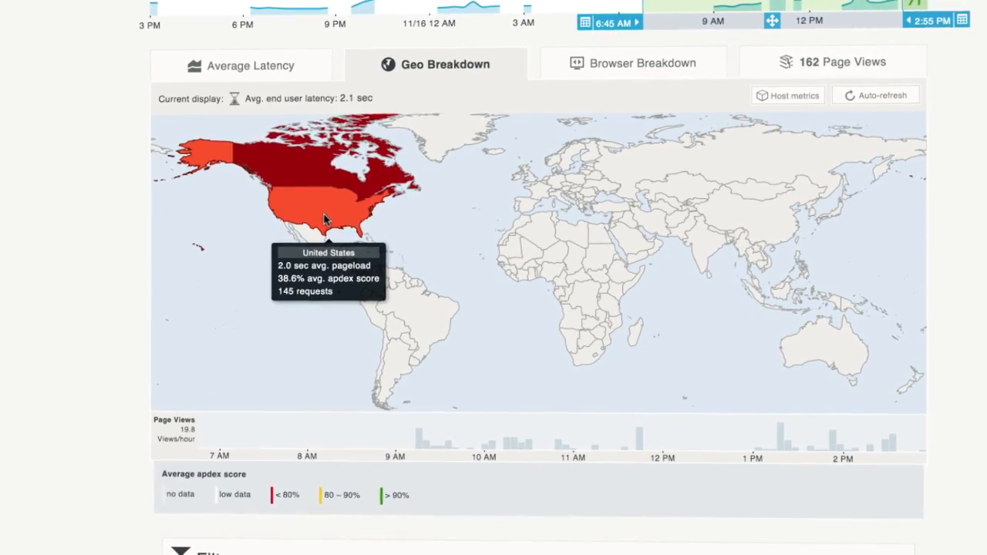
left_click(638, 63)
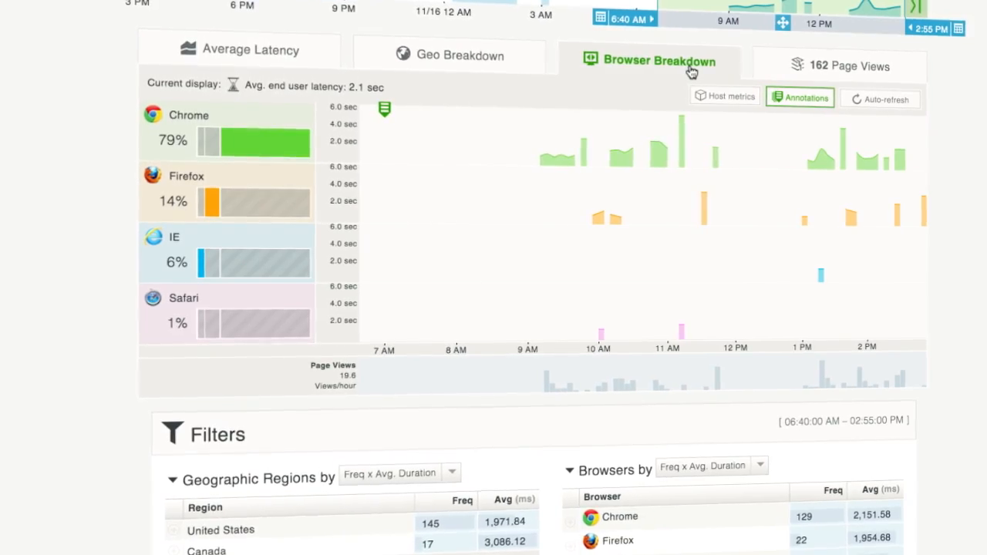